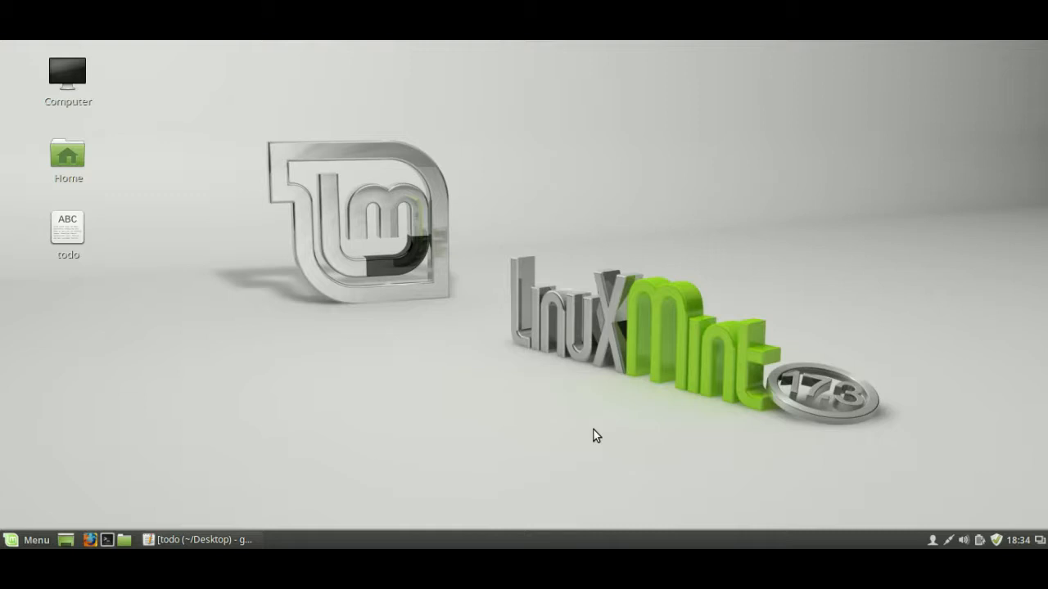
mouse_move(767, 332)
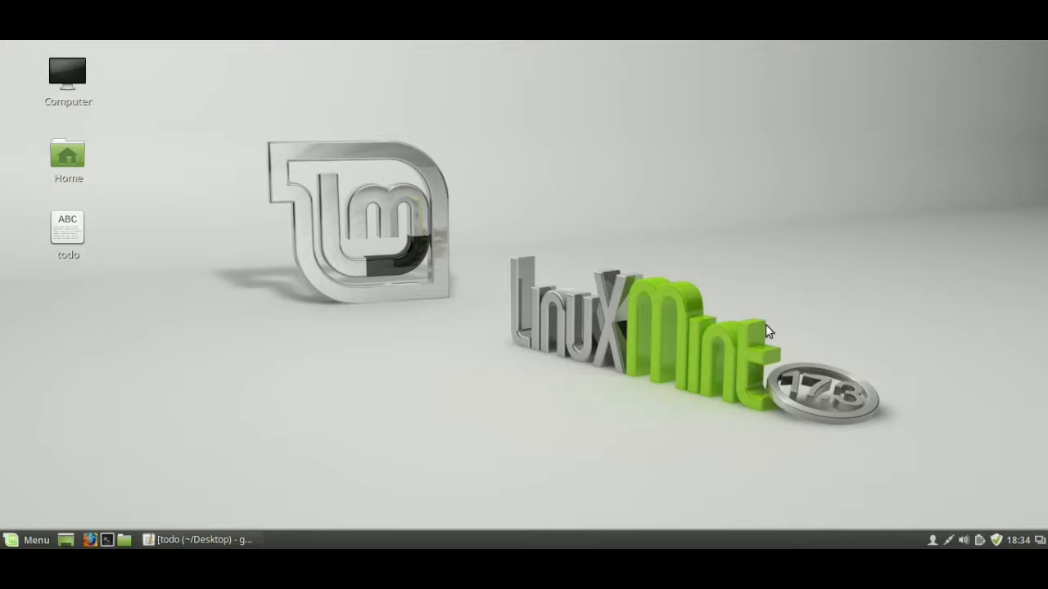
mouse_move(900, 450)
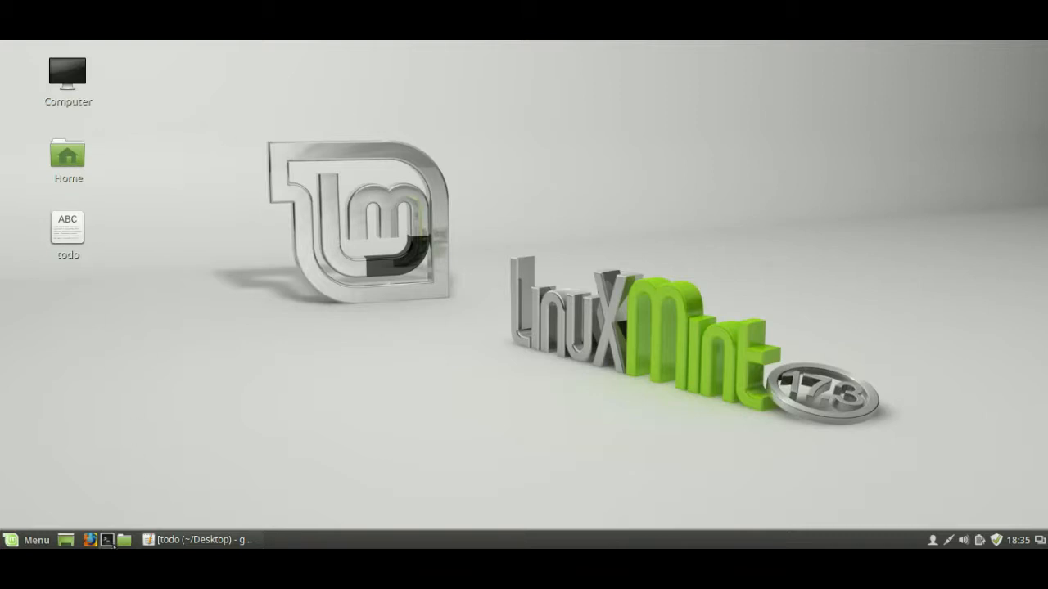
- Open a terminal window on the left beside the gedit todo list of upgrade commands
left_click(108, 539)
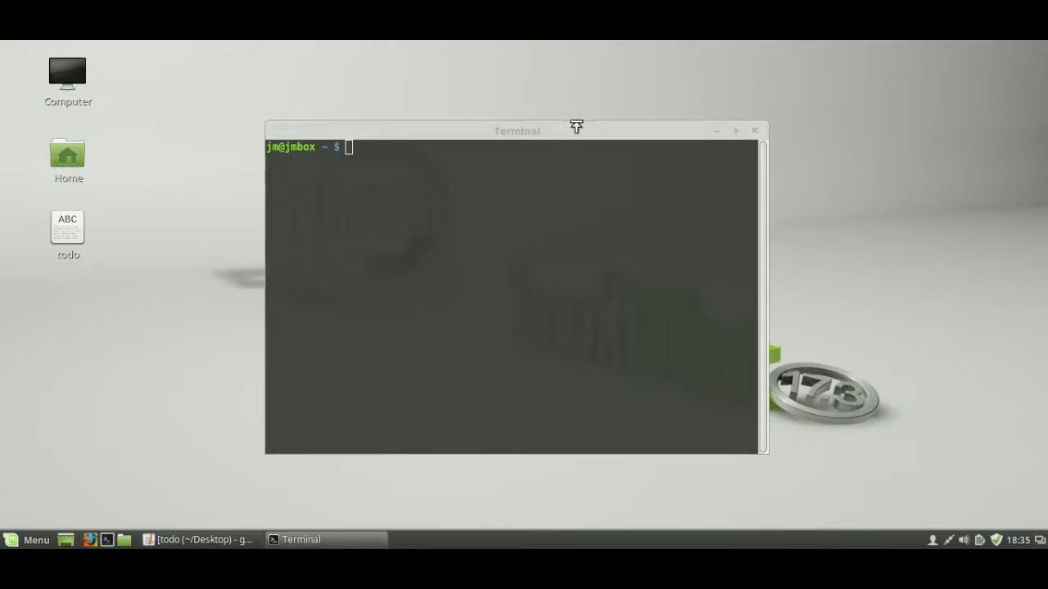
left_click_drag(576, 129, 468, 132)
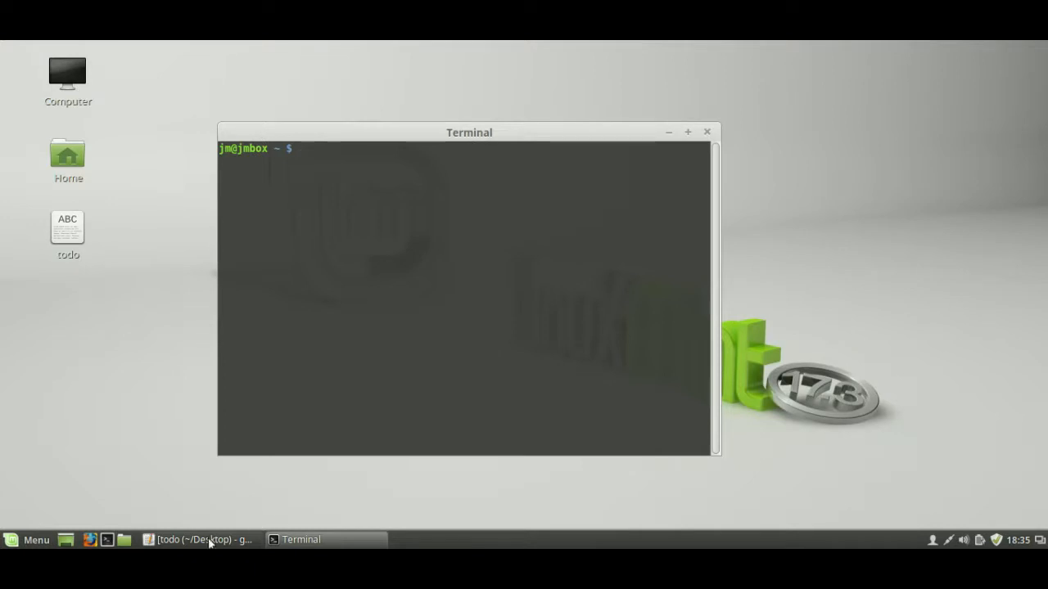
left_click(203, 539)
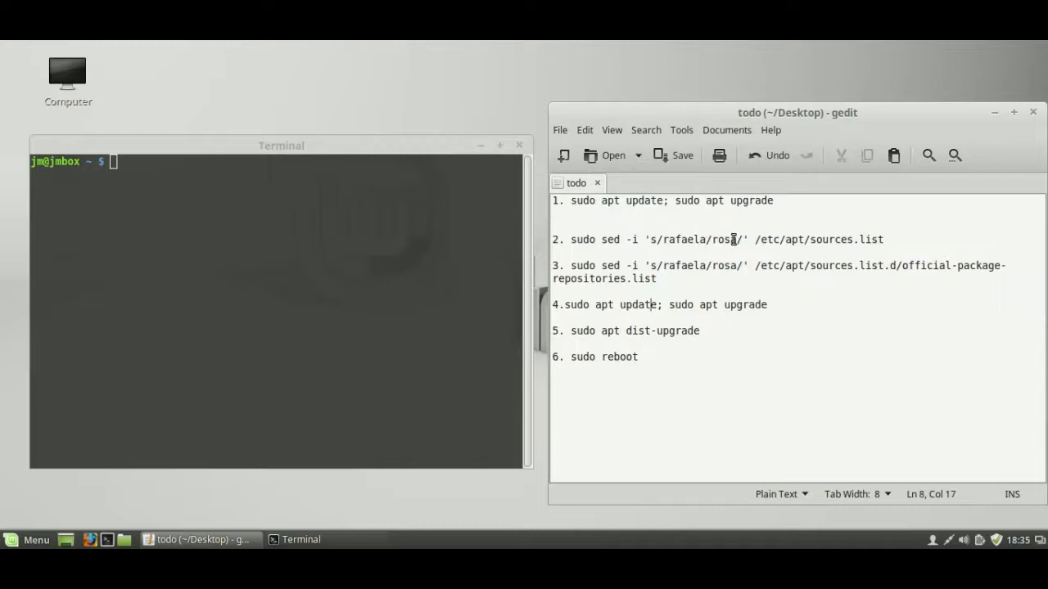
- Run sudo sed -i 's/rafaela/rosa/' on /etc/apt/sources.list, entering the password
triple_click(663, 201)
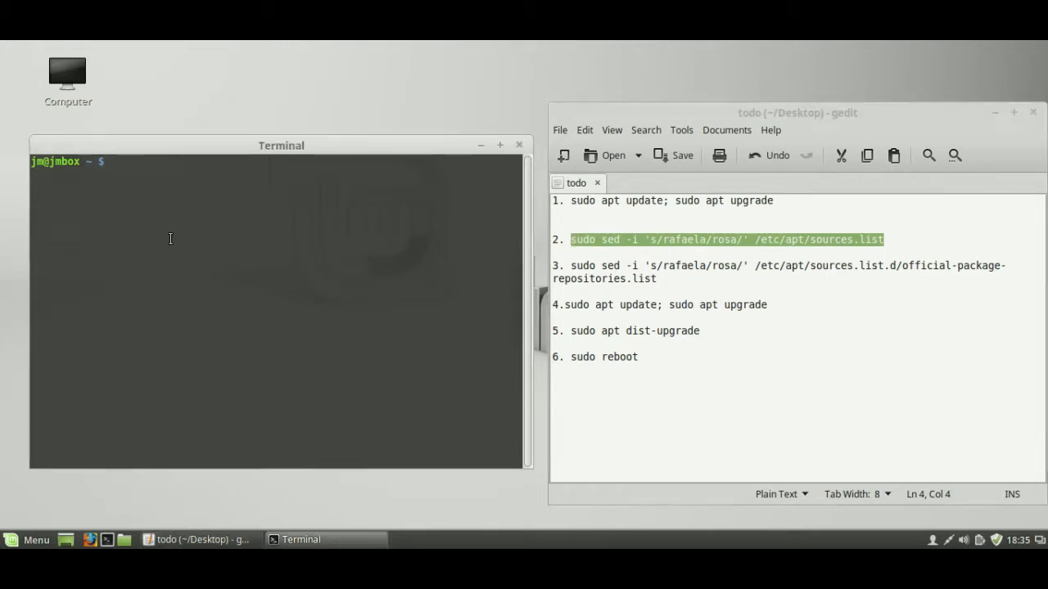
type("sudo sed -i 's/rafaela/rosa/' /etc/apt/sources.list")
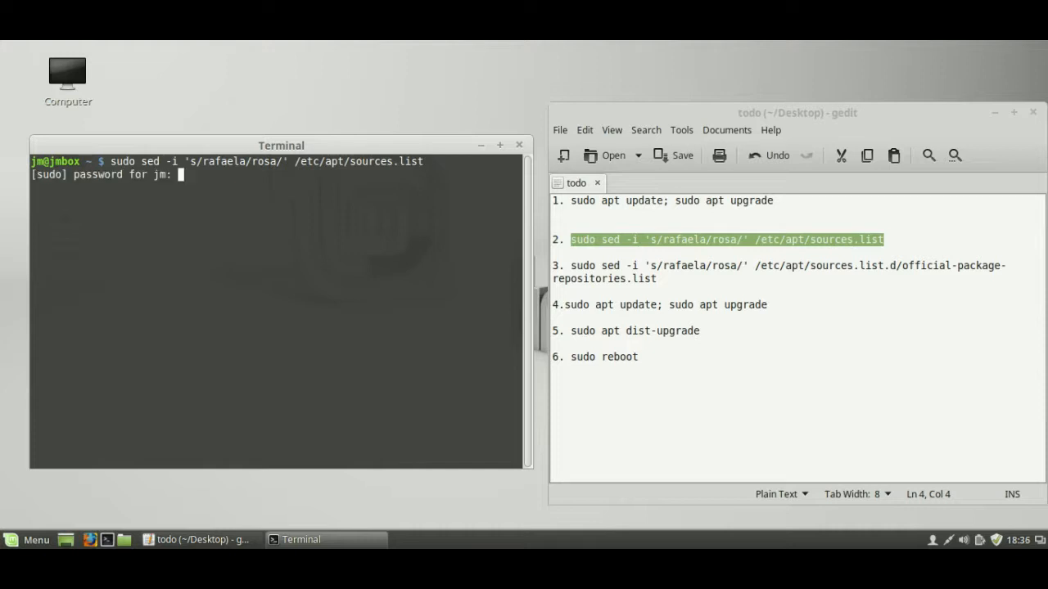
key("Return")
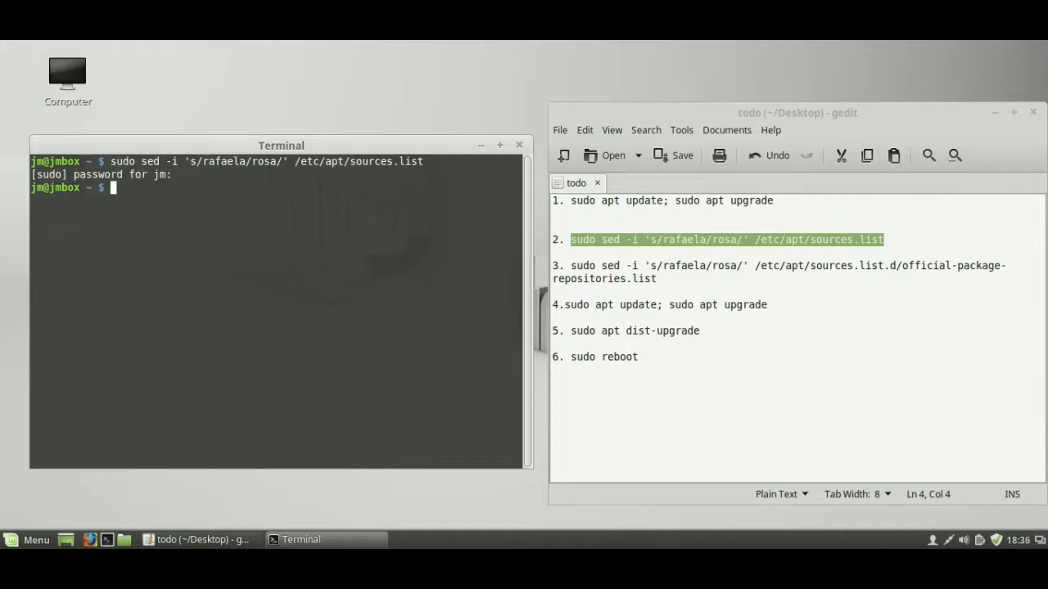
- Run the sed rafaela-to-rosa replacement on sources.list.d/official-package-repositories.list
left_click(659, 278)
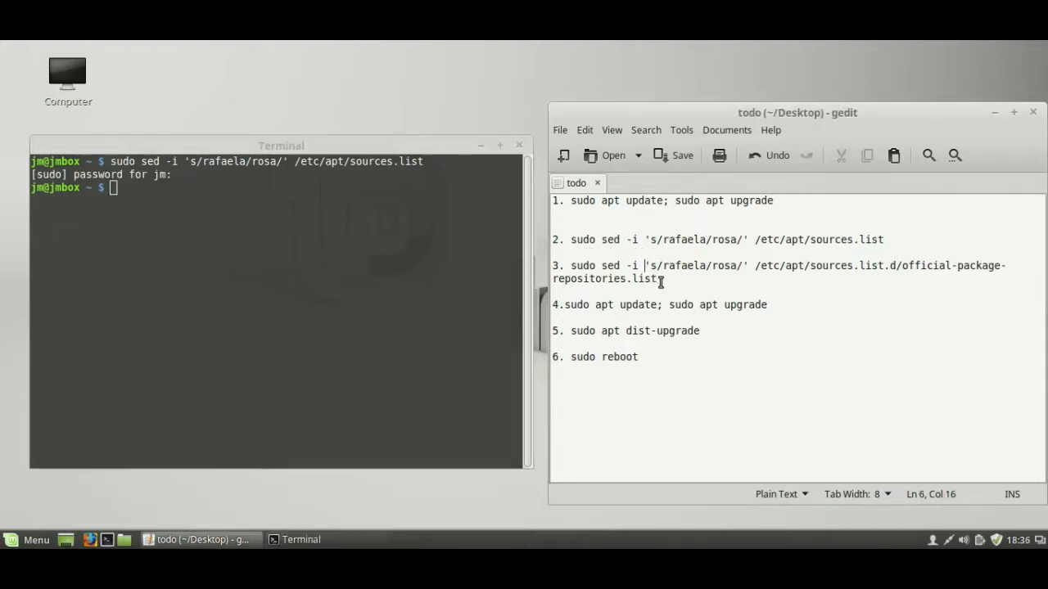
left_click_drag(570, 266, 656, 279)
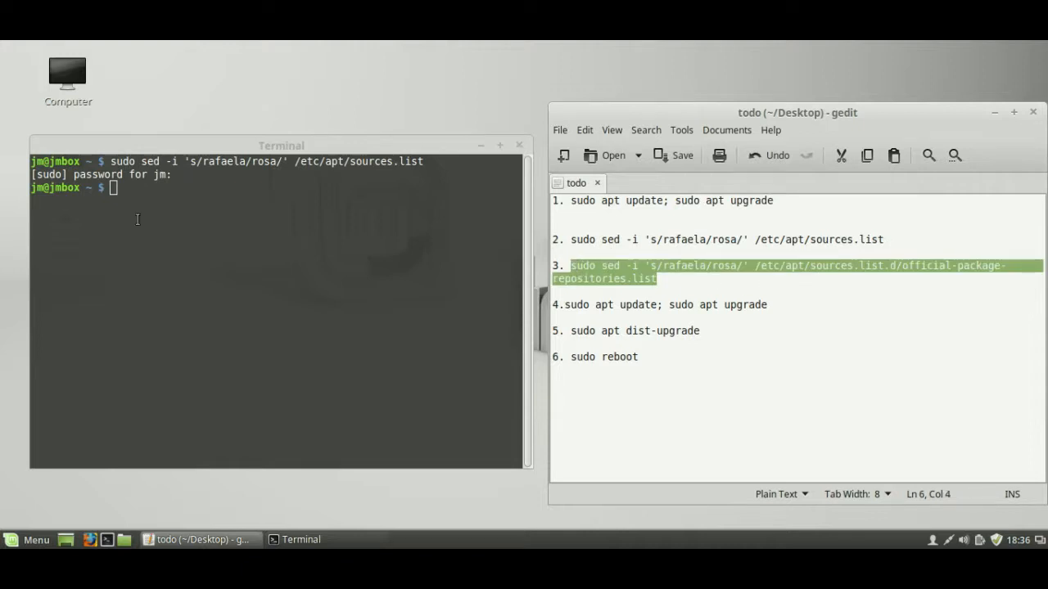
type("sudo sed -i 's/rafaela/rosa/' /etc/apt/sources.list.d/official-package-repositories.list")
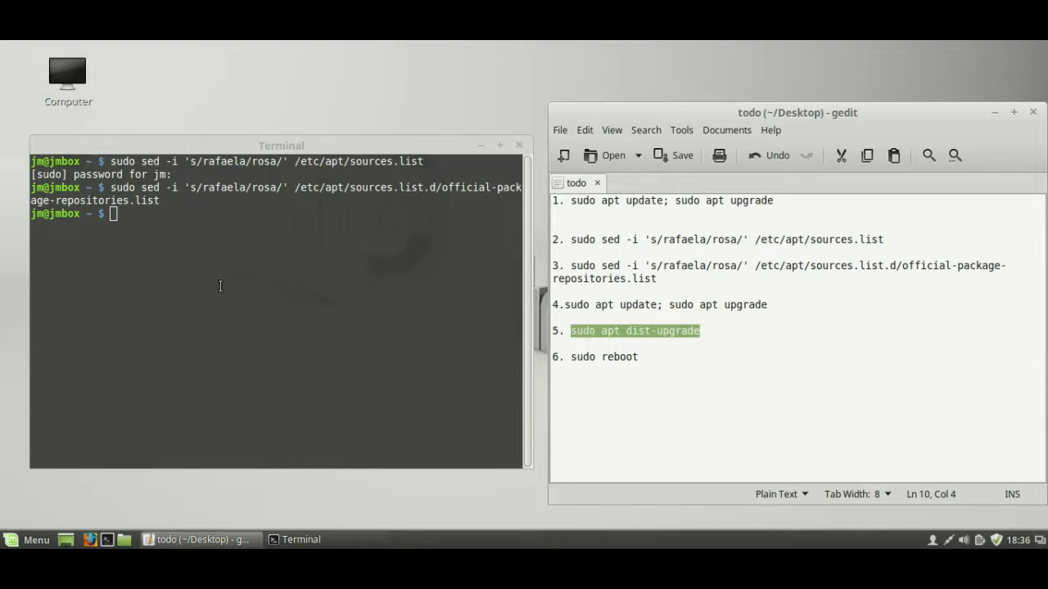
- Start sudo apt dist-upgrade and answer y to continue installing the new packages
type("sudo apt dist-upgrade")
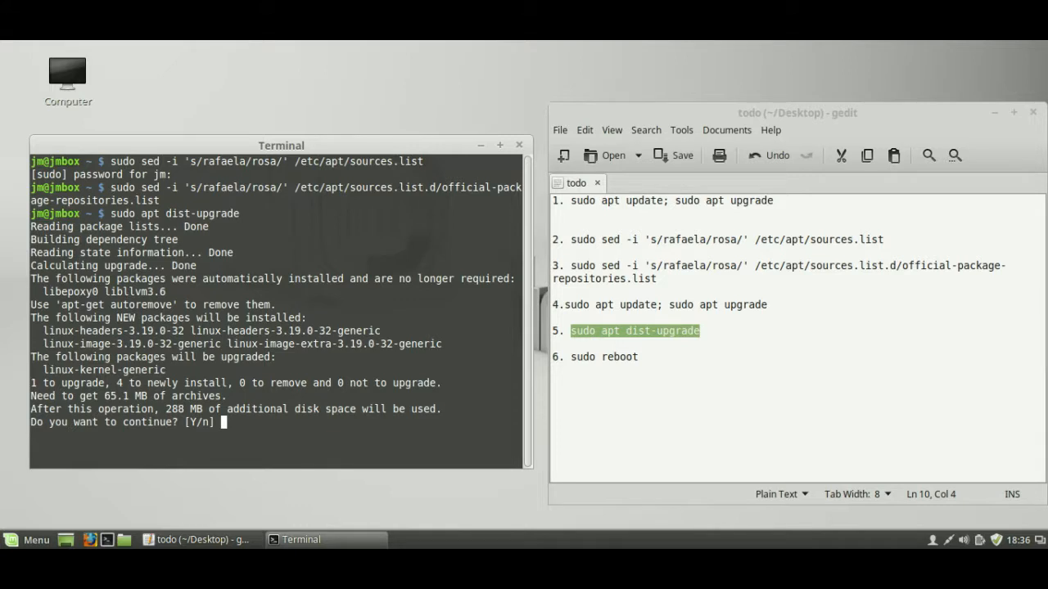
type("y")
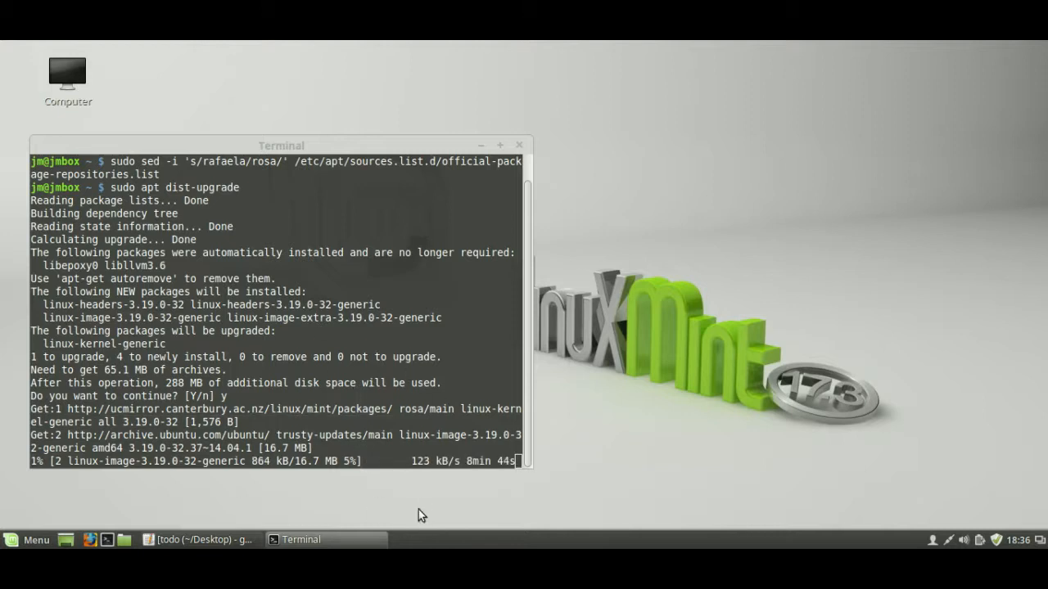
mouse_move(397, 533)
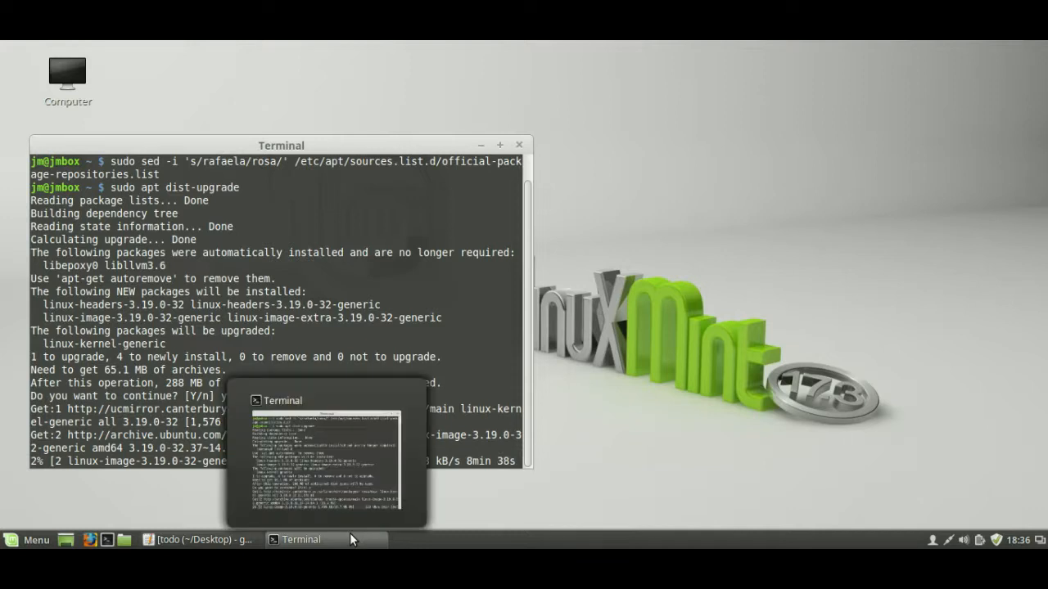
- Minimize, restore and move the terminal higher while the kernel packages download
left_click(303, 540)
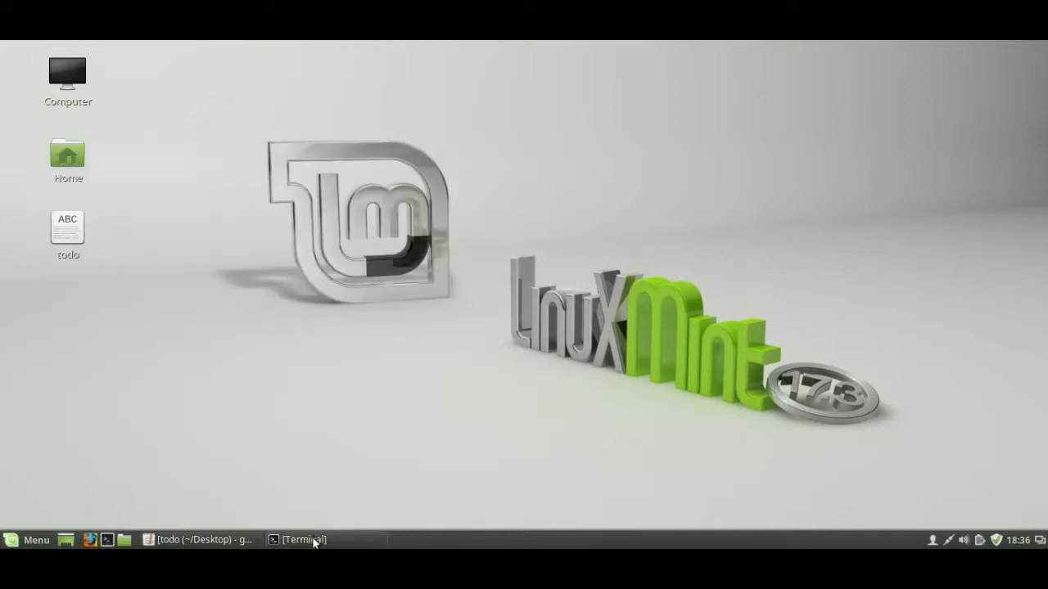
left_click(306, 539)
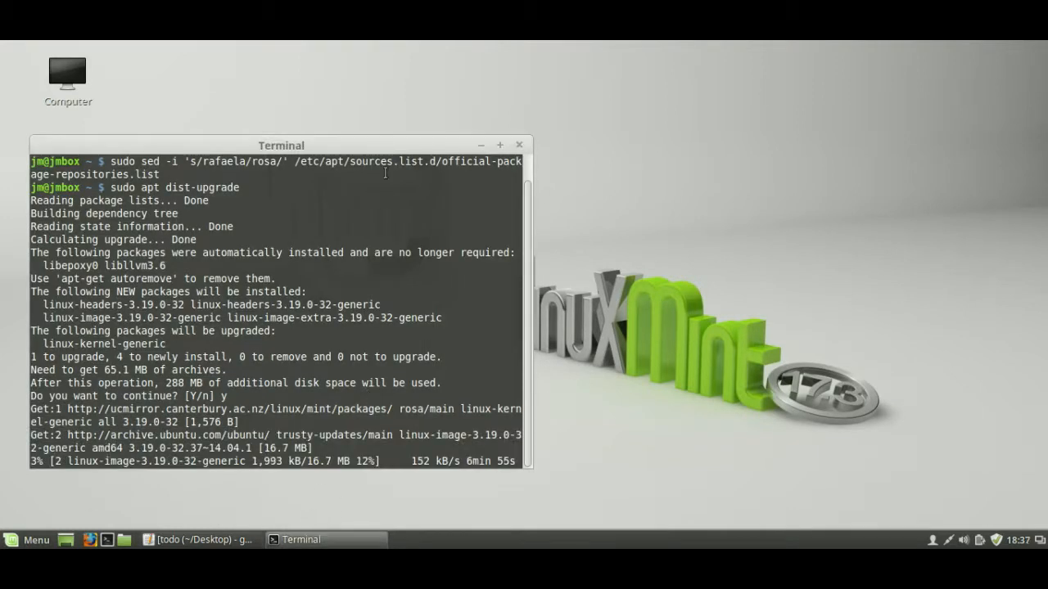
left_click_drag(281, 144, 379, 103)
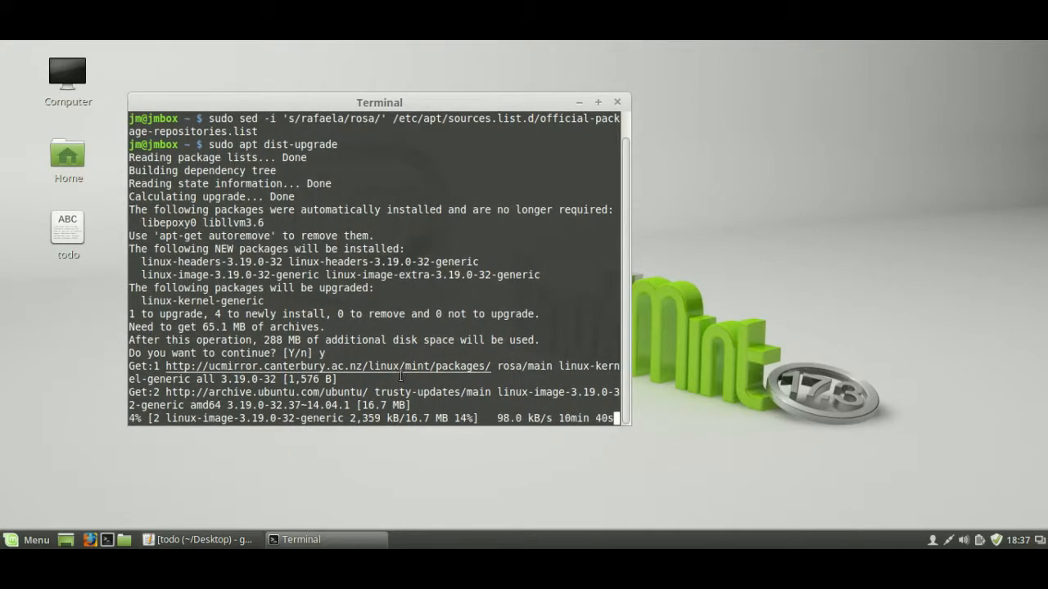
mouse_move(581, 458)
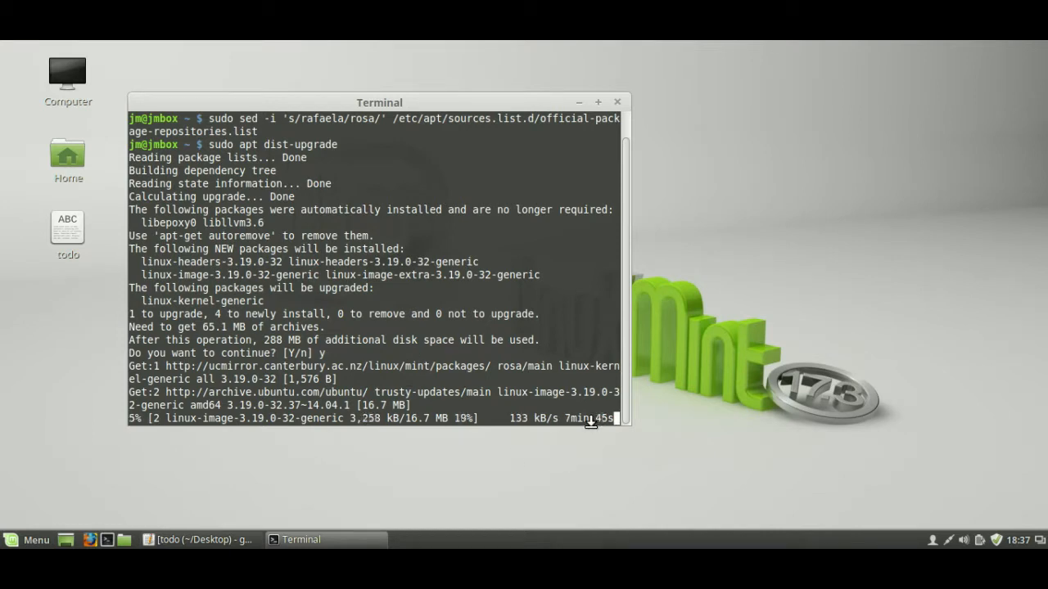
mouse_move(583, 407)
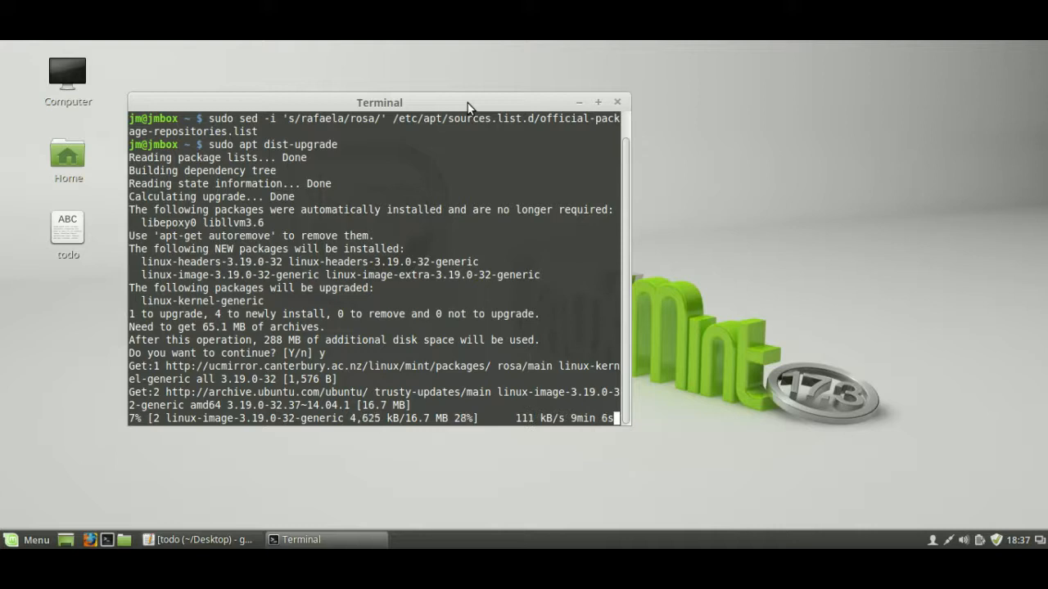
mouse_move(474, 47)
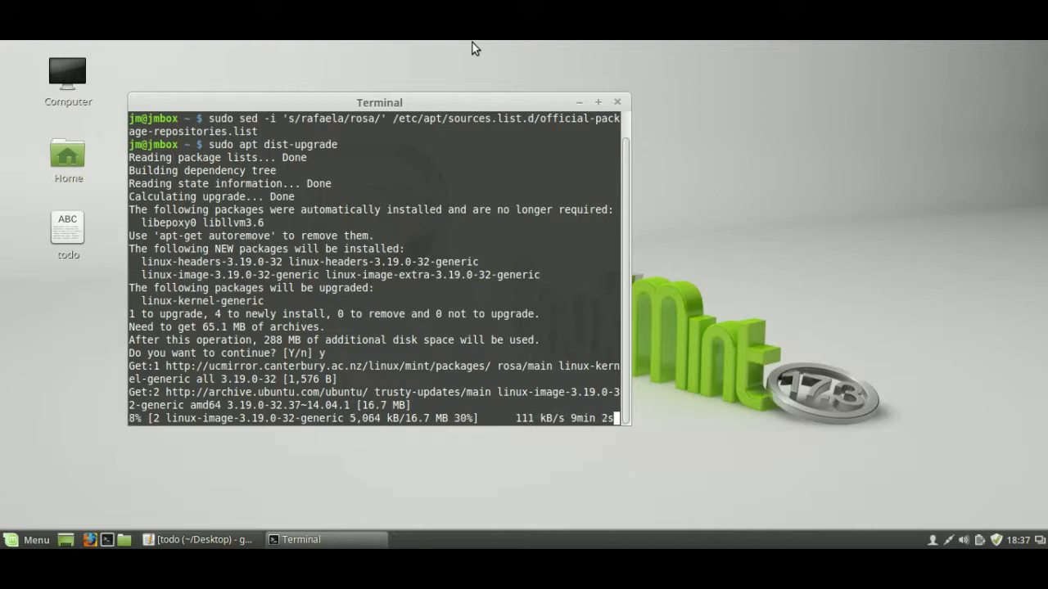